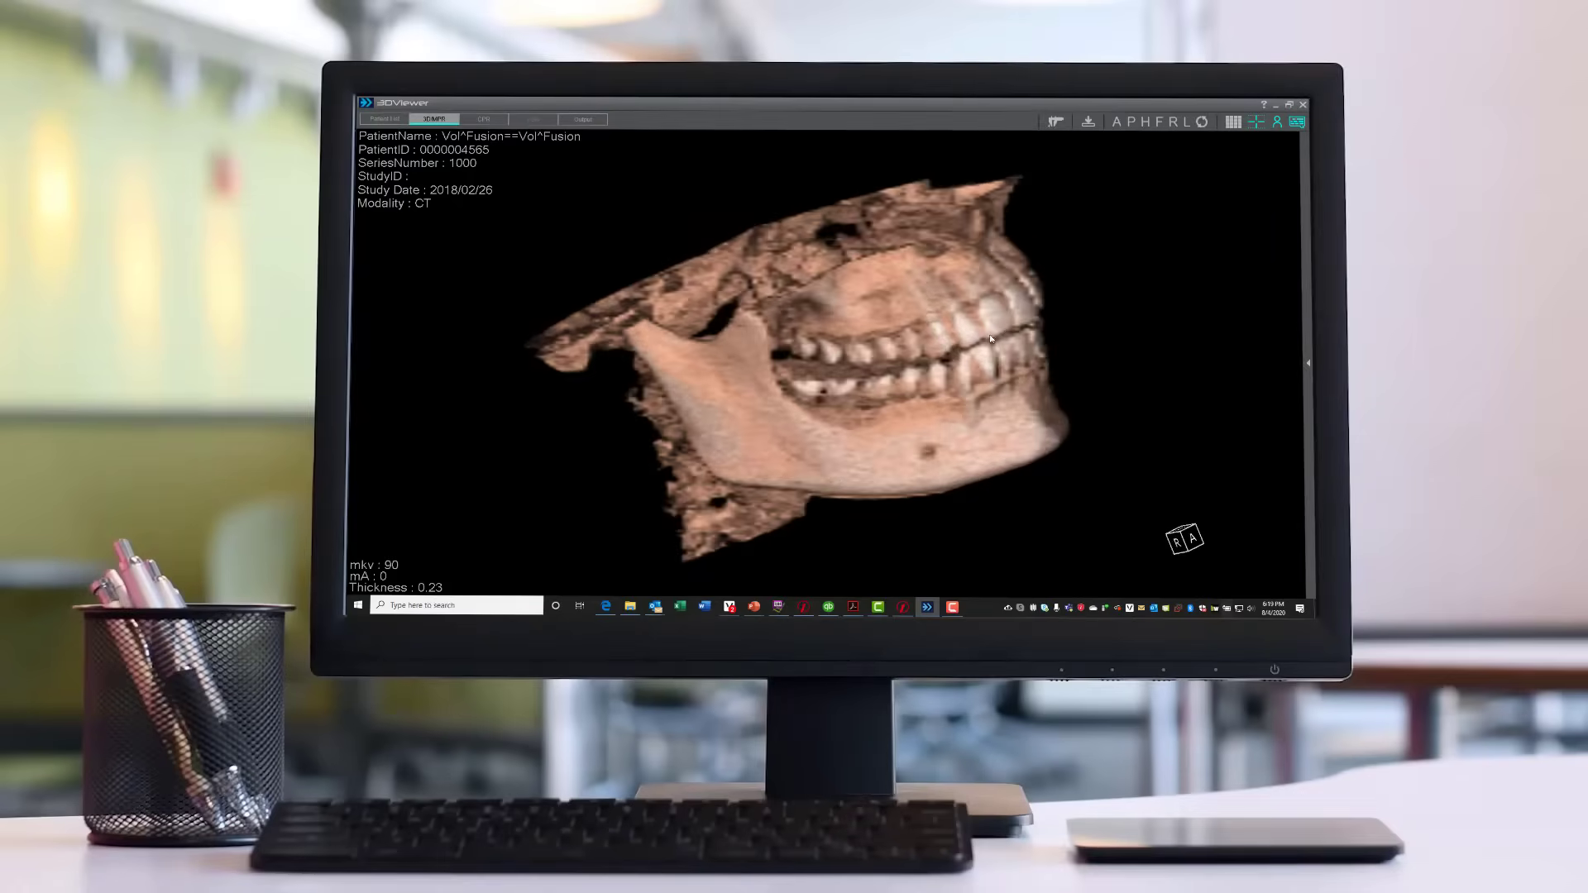
# Arrange the panoramic cross-sections 102–110 in a 3x3 grid layout.
pyautogui.moveTo(992, 339); pyautogui.dragTo(769, 405)
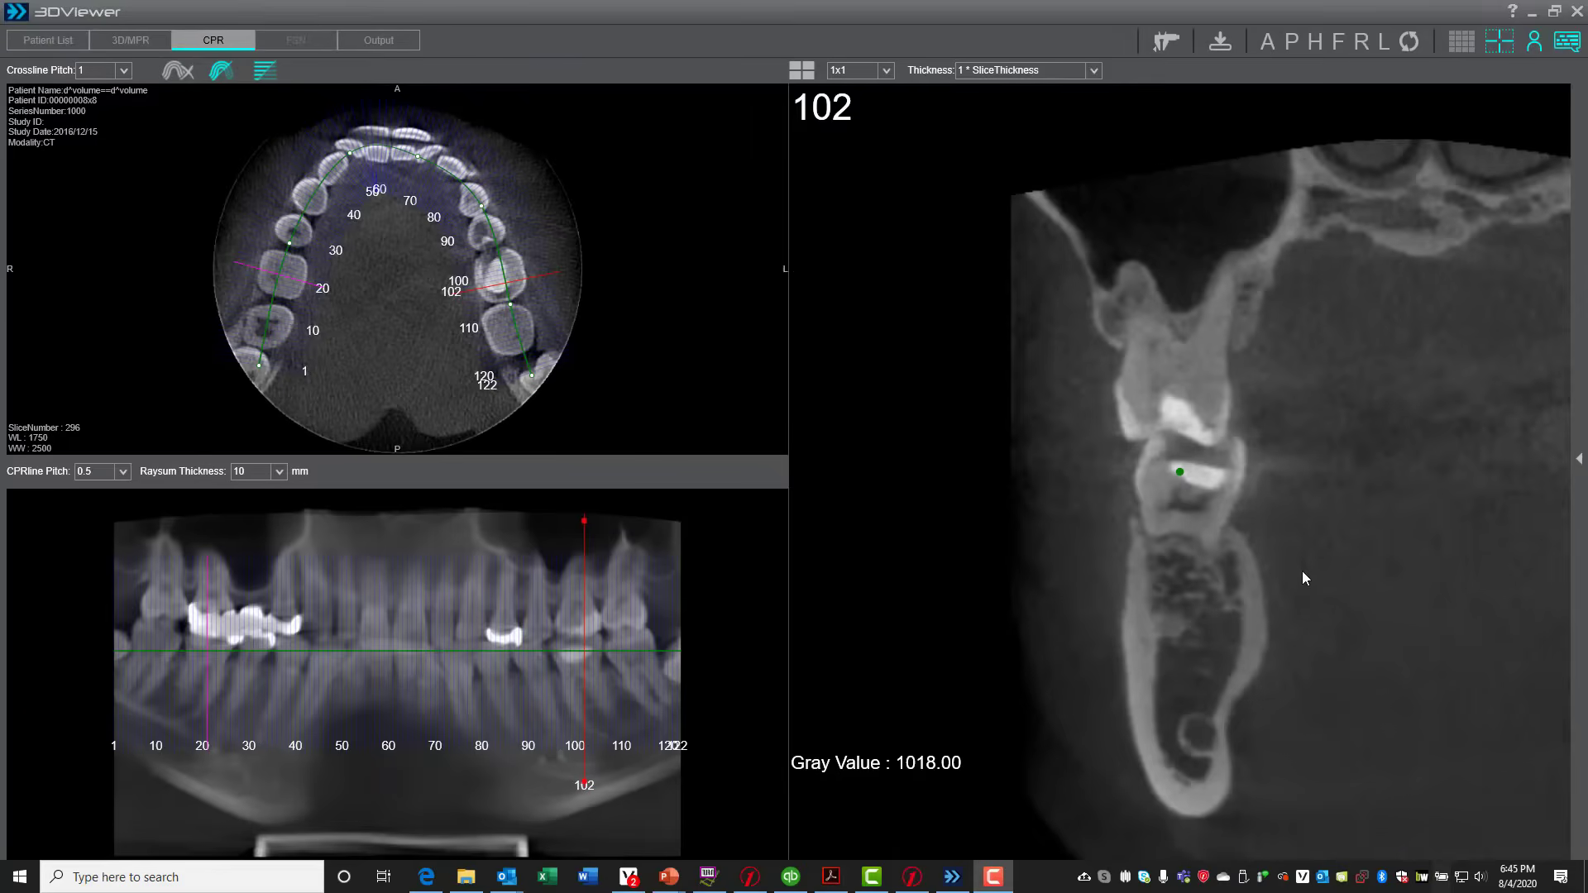
pyautogui.click(883, 69)
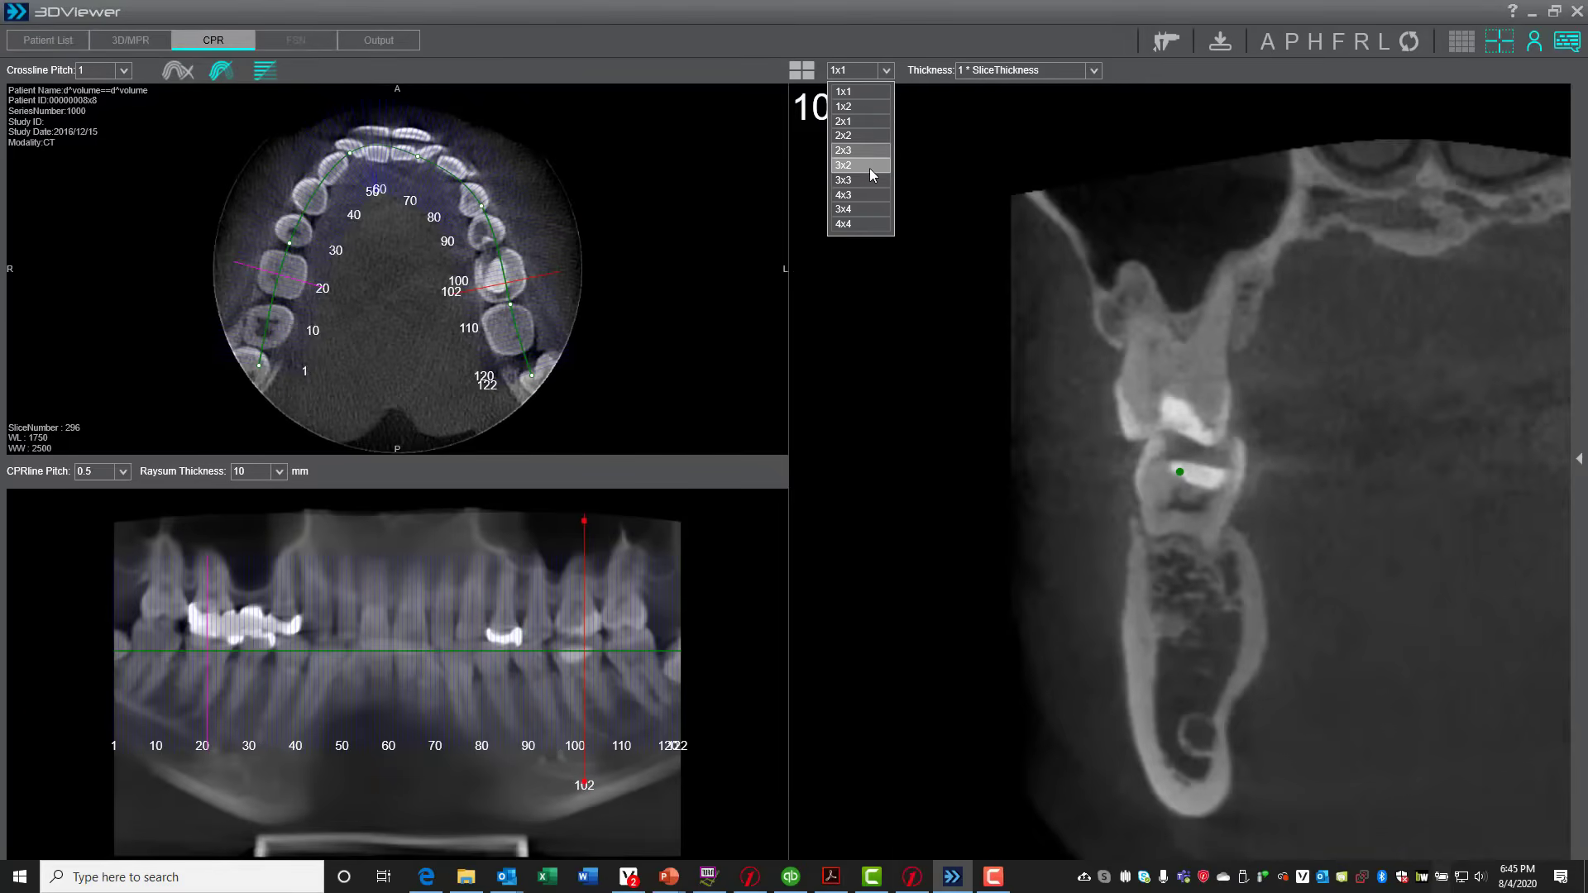
pyautogui.click(843, 164)
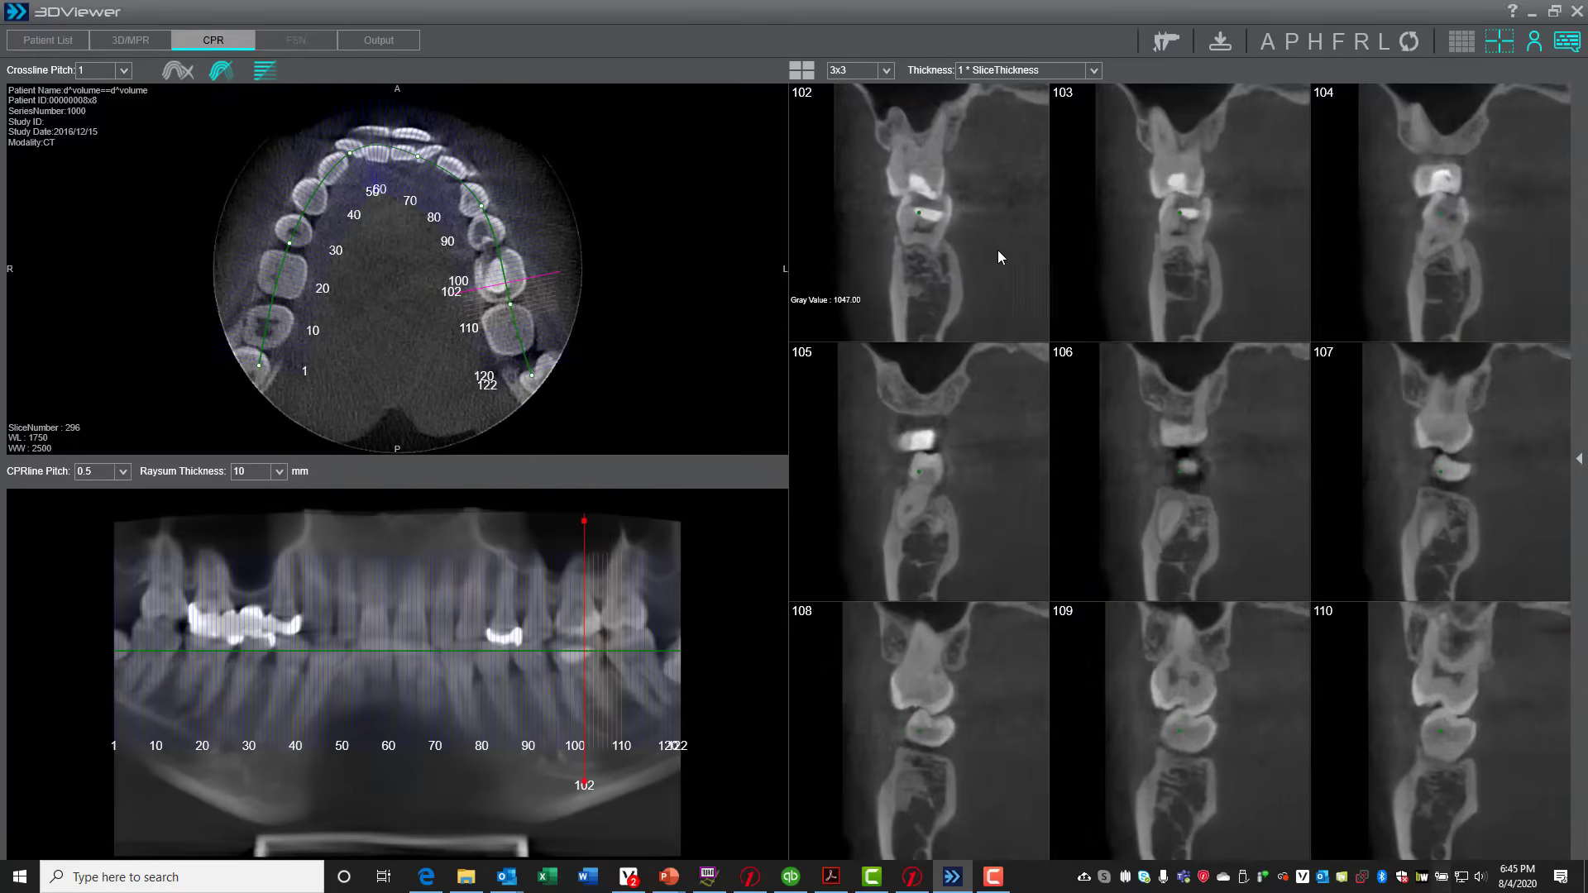
# Switch to the 3D/MPR view and rotate the skull rendering to a new angle.
pyautogui.click(129, 40)
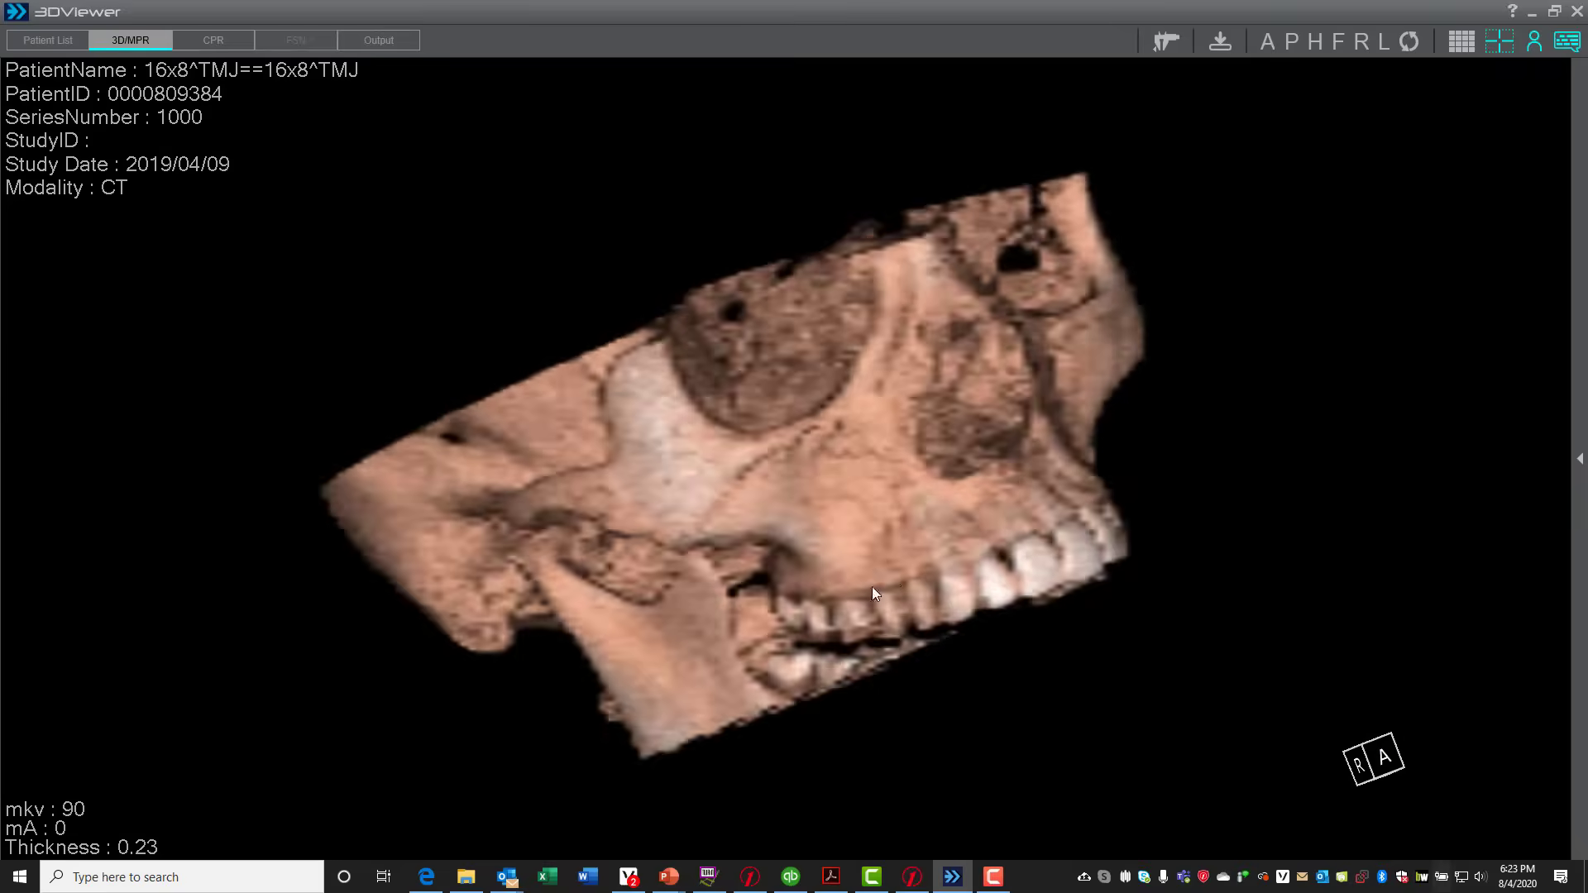
pyautogui.moveTo(873, 594); pyautogui.dragTo(922, 534)
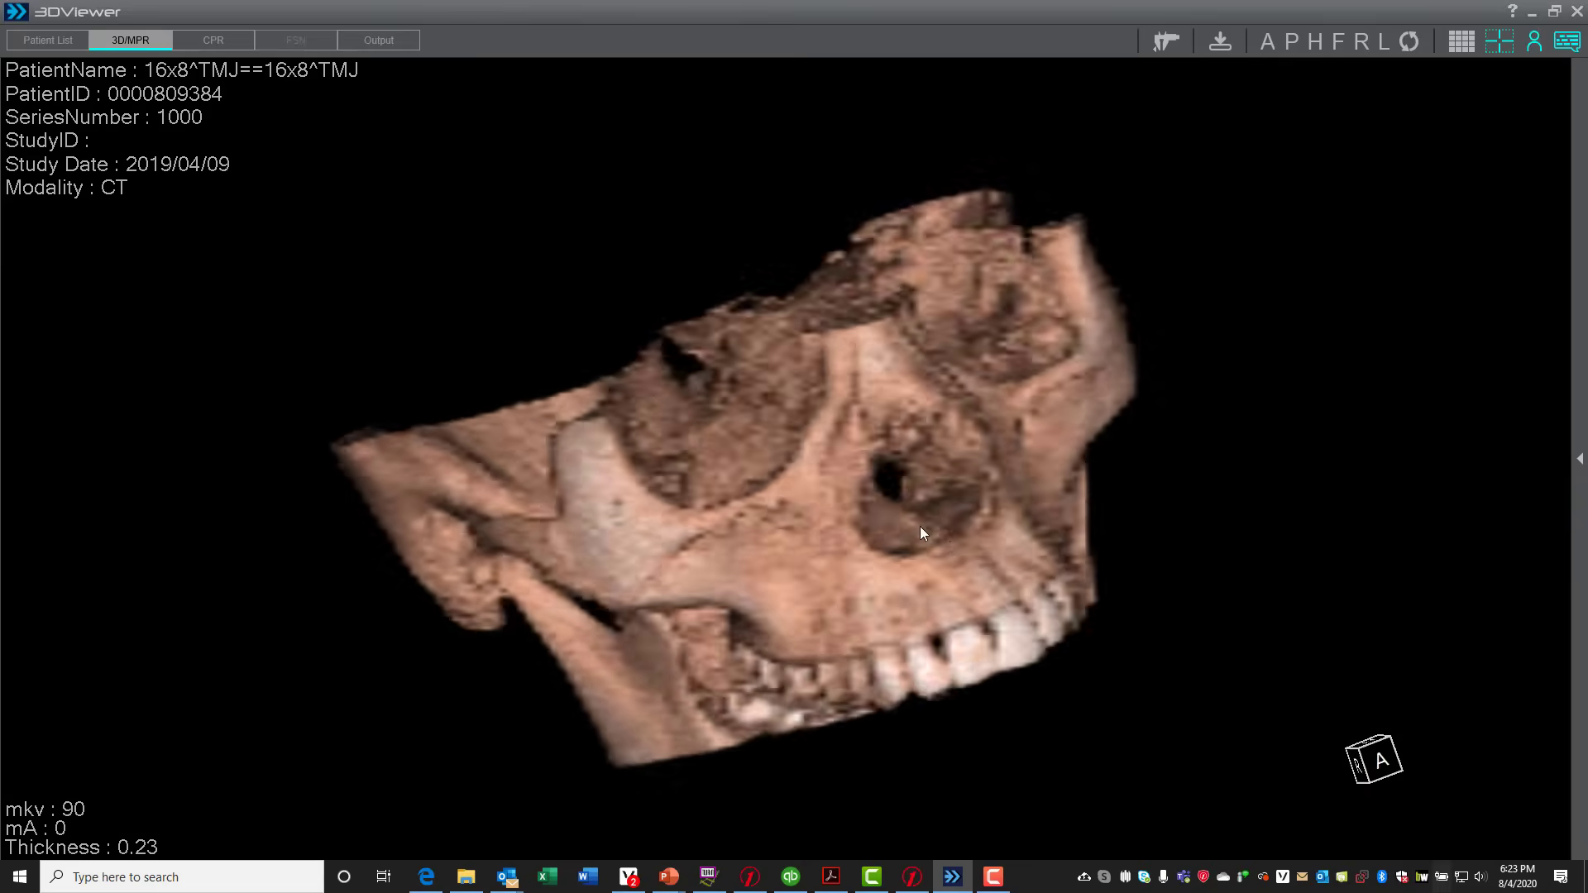